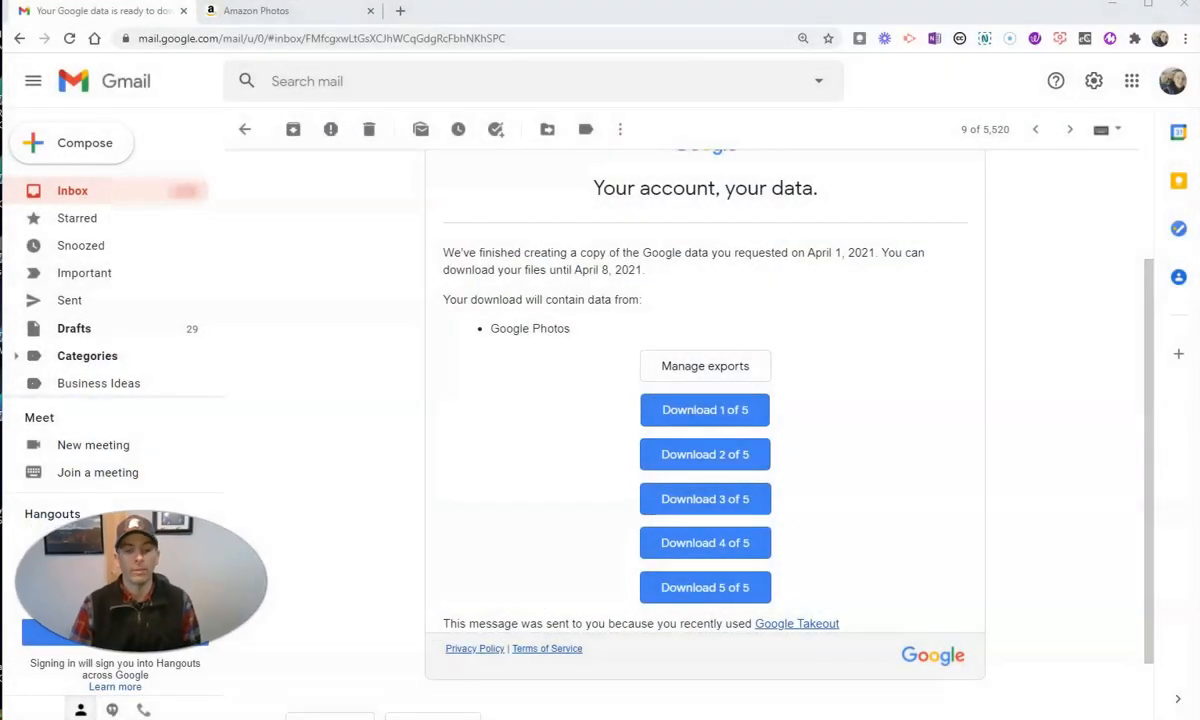
mouse_move(600, 360)
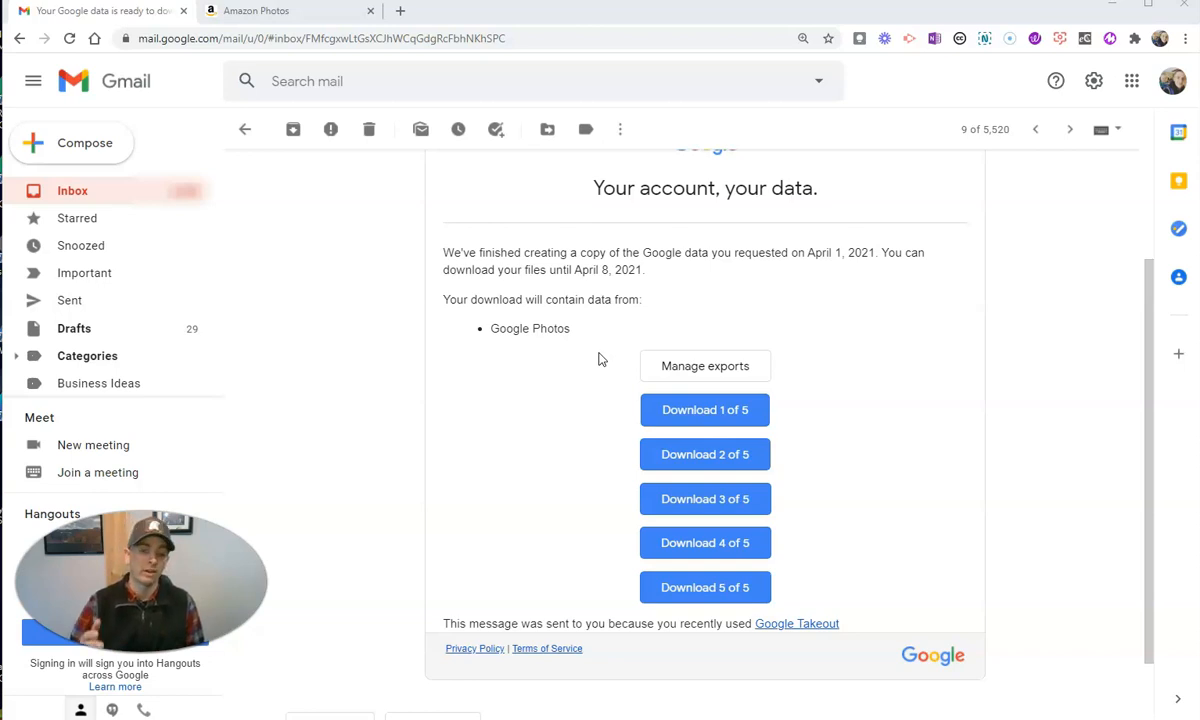
mouse_move(580, 676)
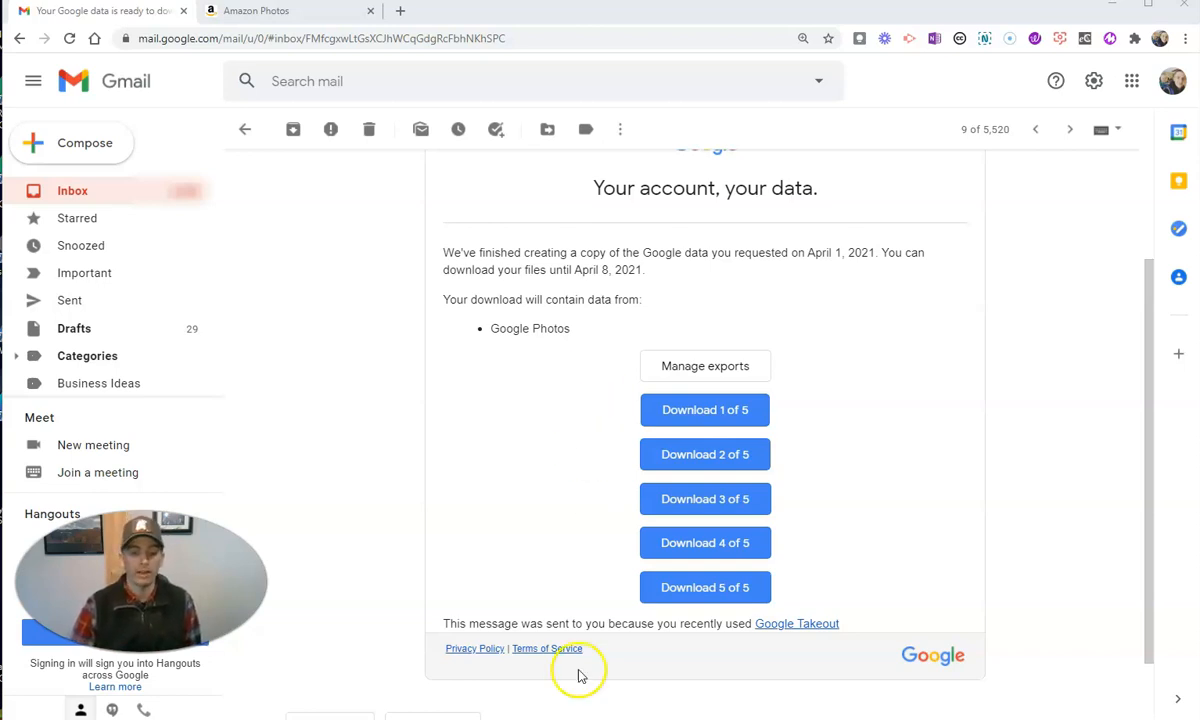
mouse_move(548, 600)
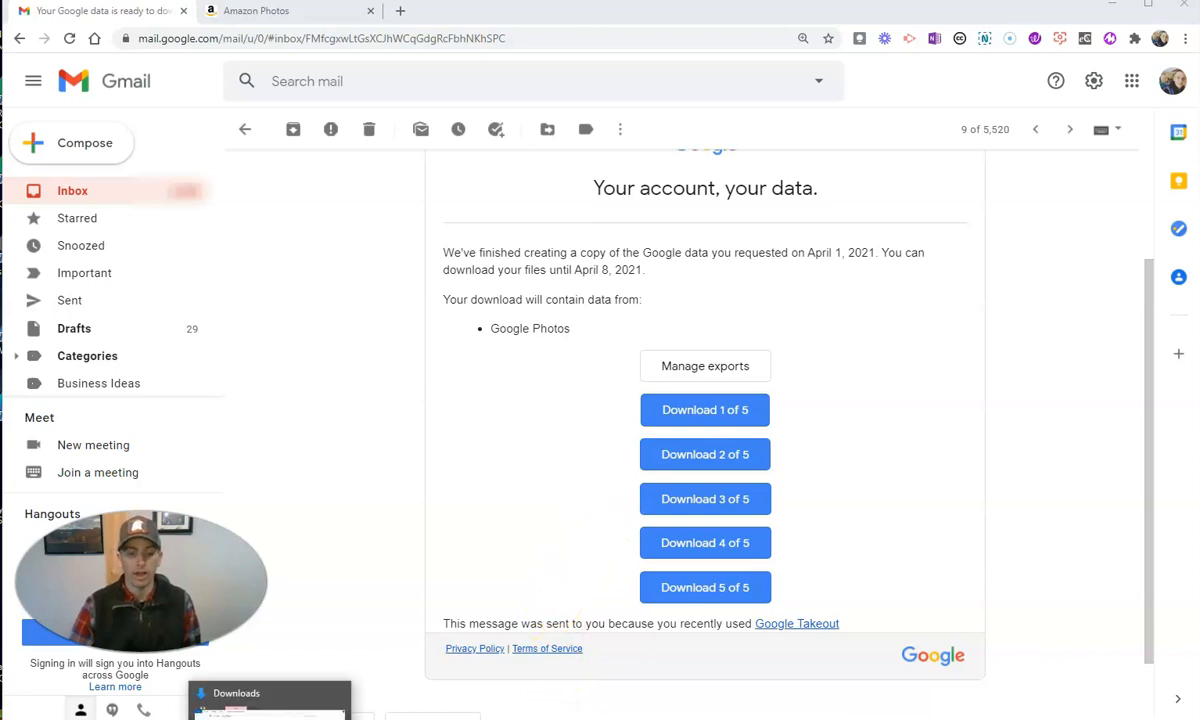
- Browse Downloads > takeout zip > Takeout > Google Photos and scroll through its album folders
left_click(240, 696)
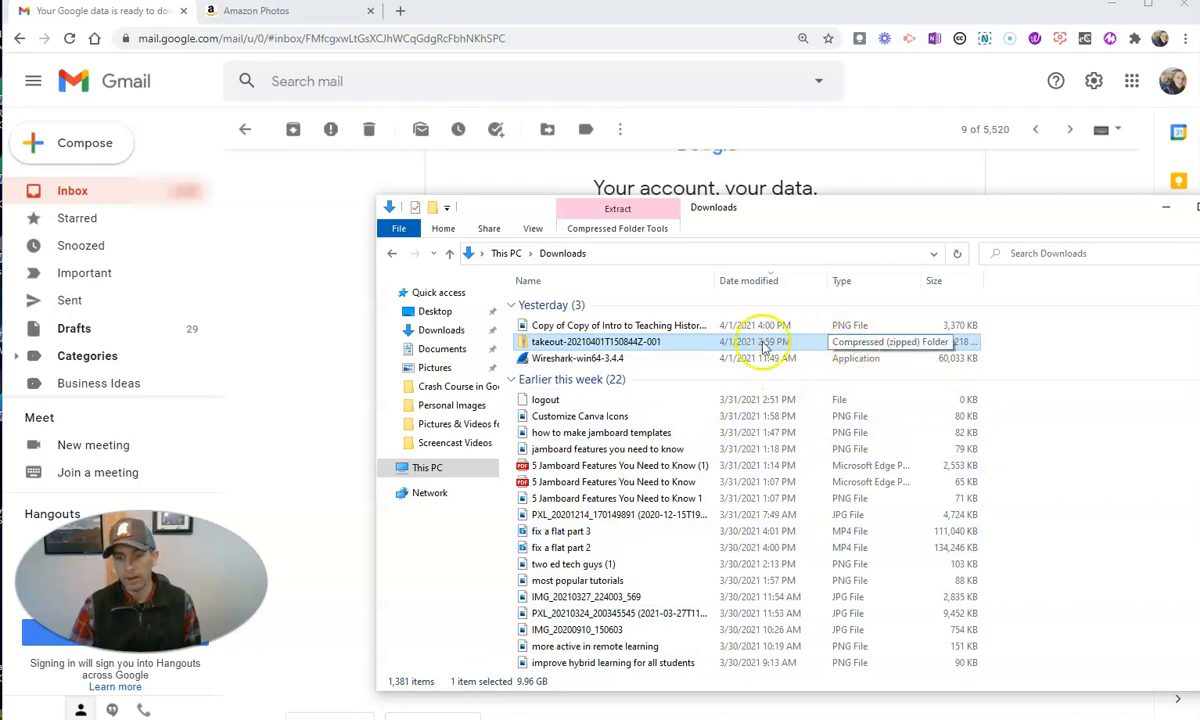
double_click(598, 340)
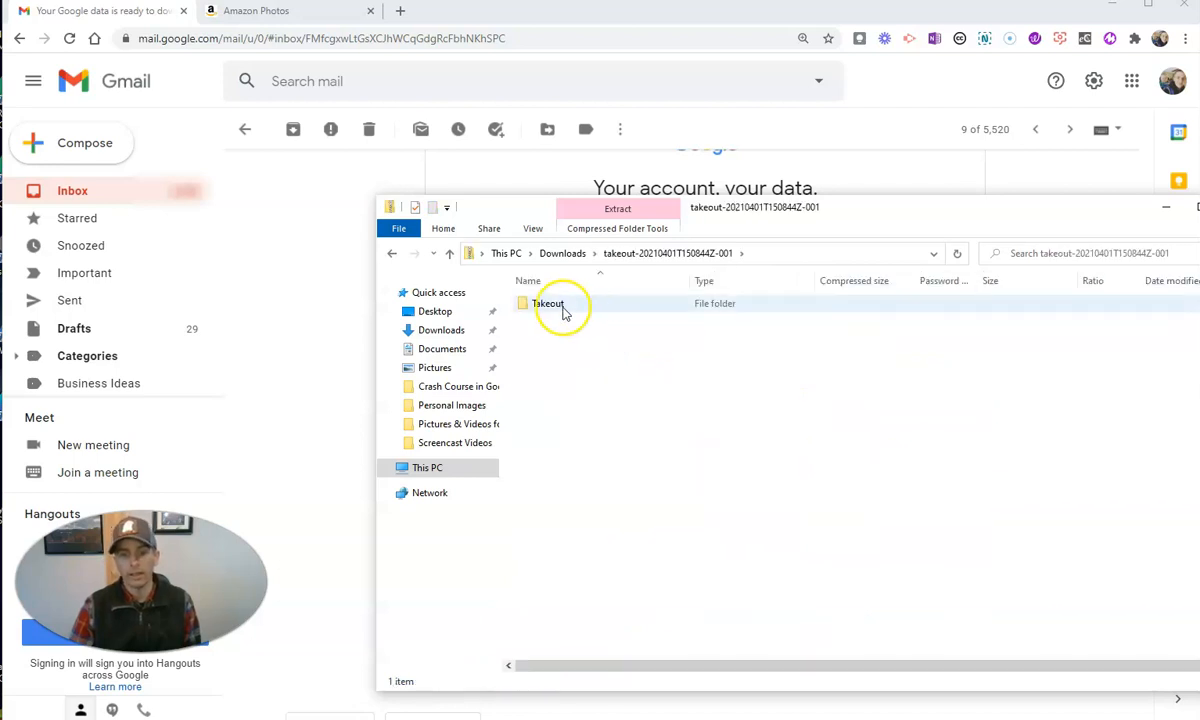
double_click(548, 304)
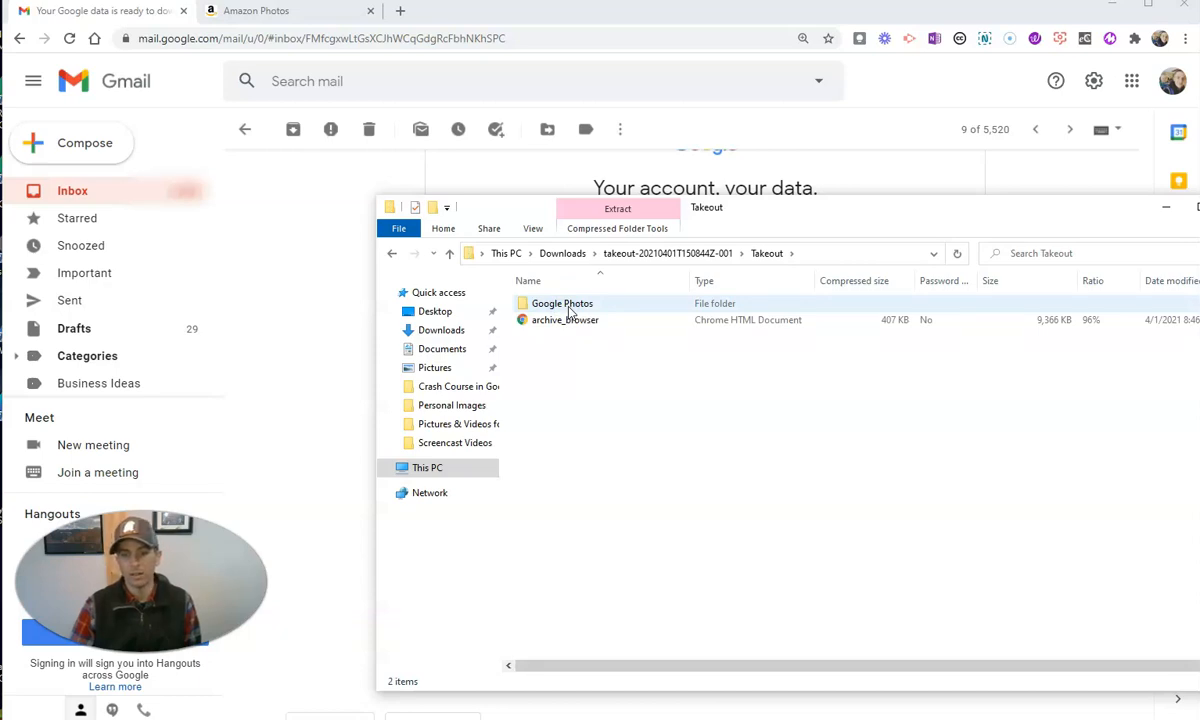
double_click(562, 304)
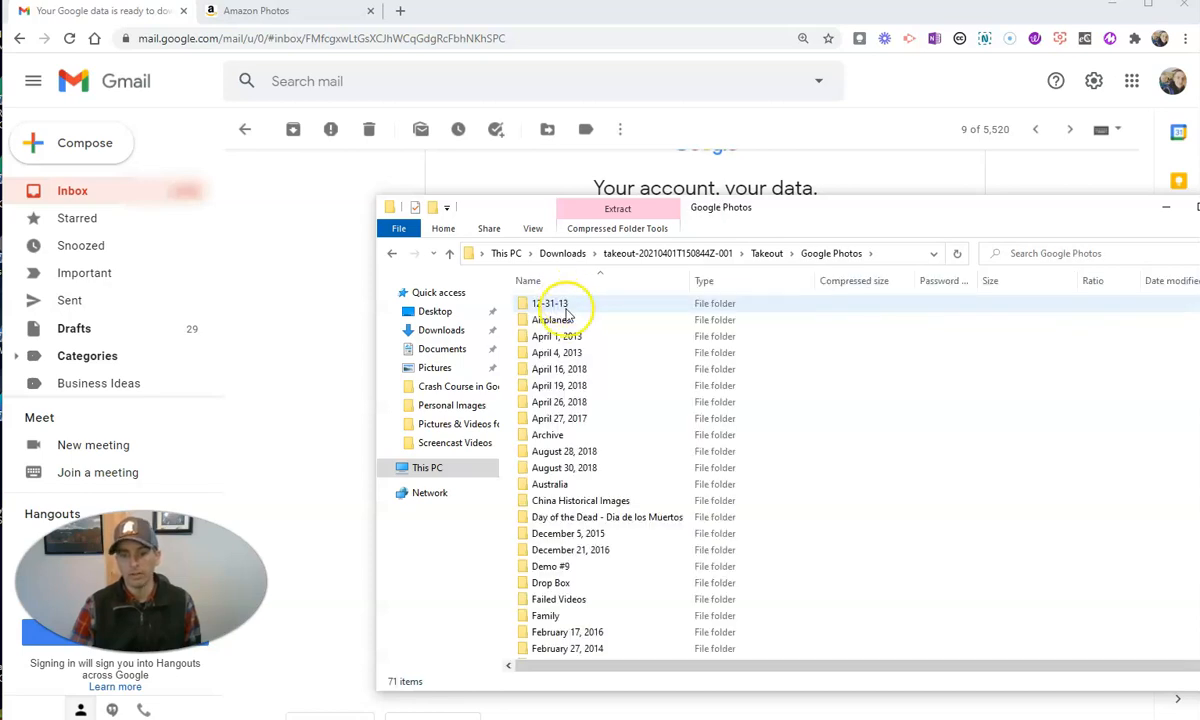
scroll("down", 3)
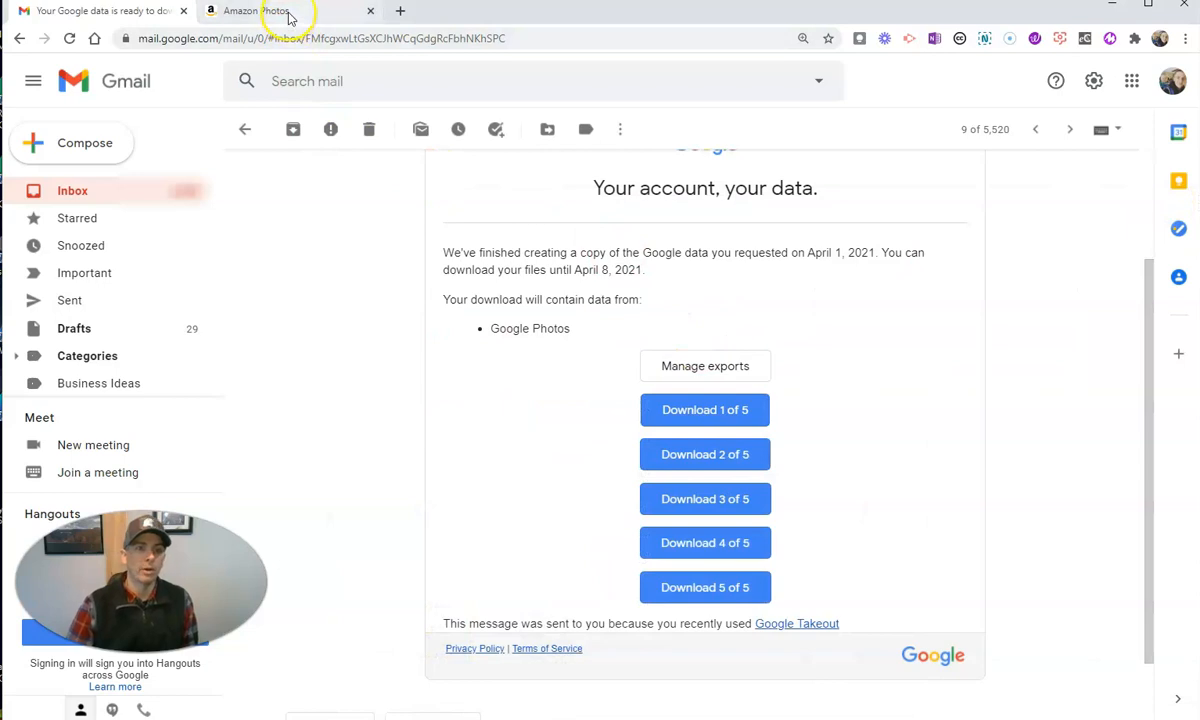
- Switch to the Amazon Photos tab showing the library sorted by date taken
left_click(284, 12)
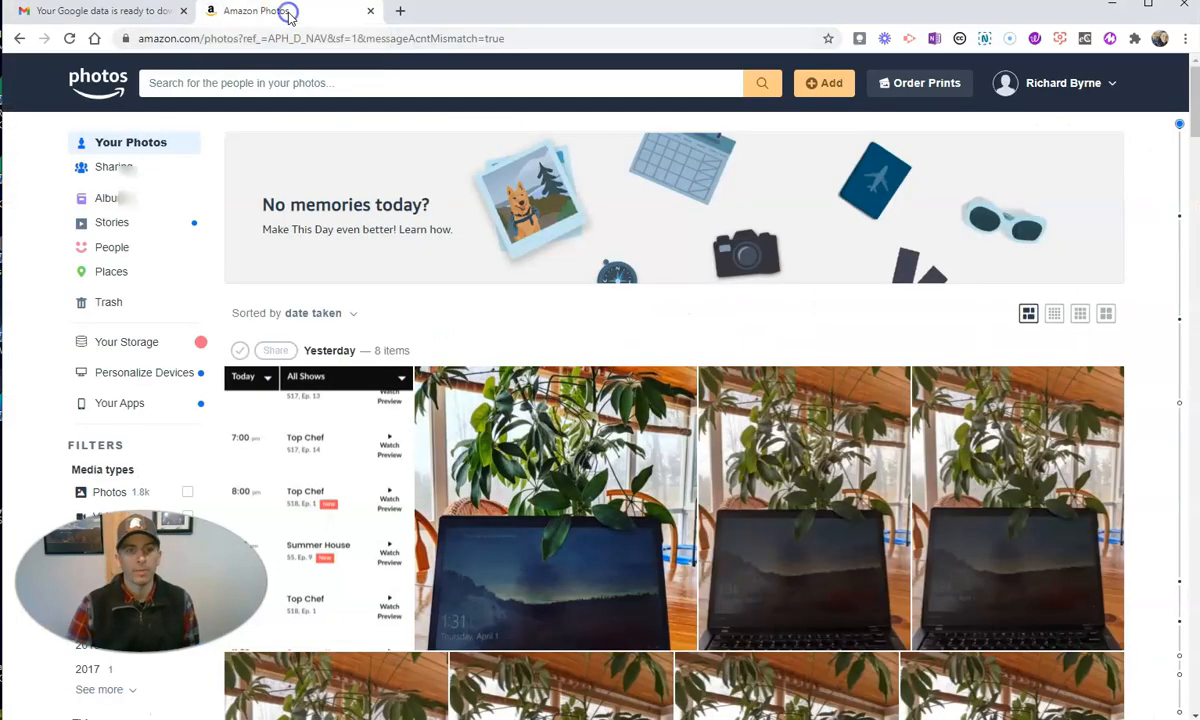
mouse_move(300, 18)
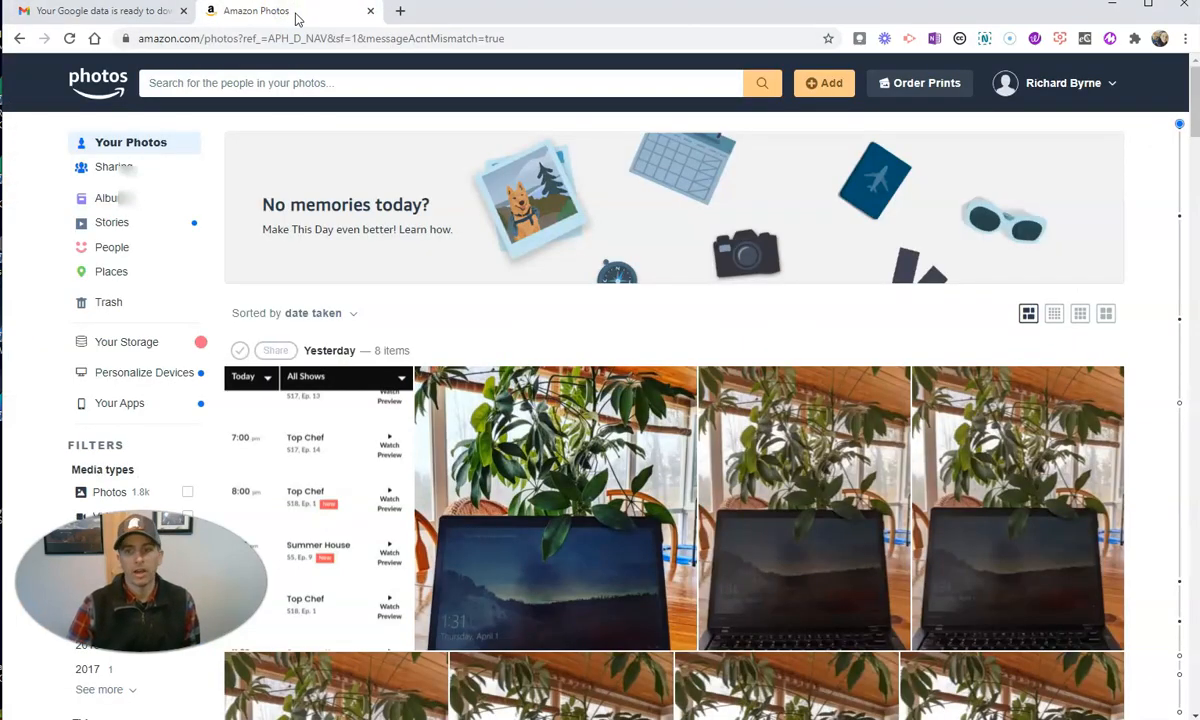
mouse_move(980, 156)
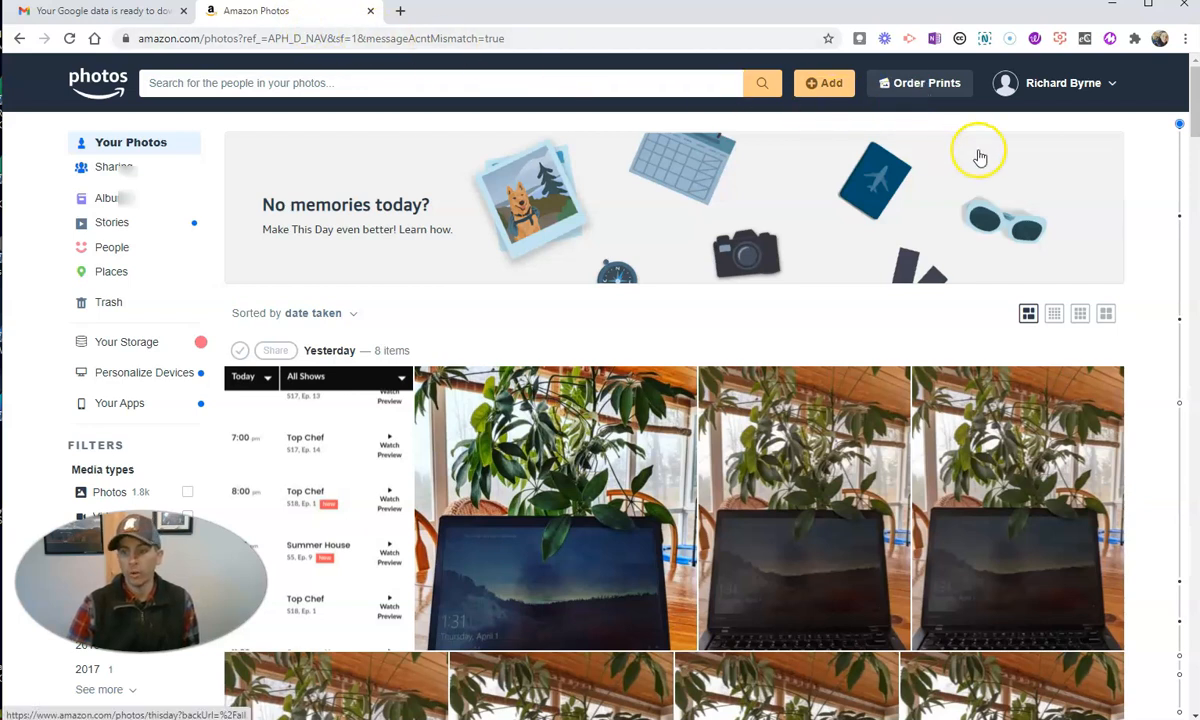
mouse_move(840, 108)
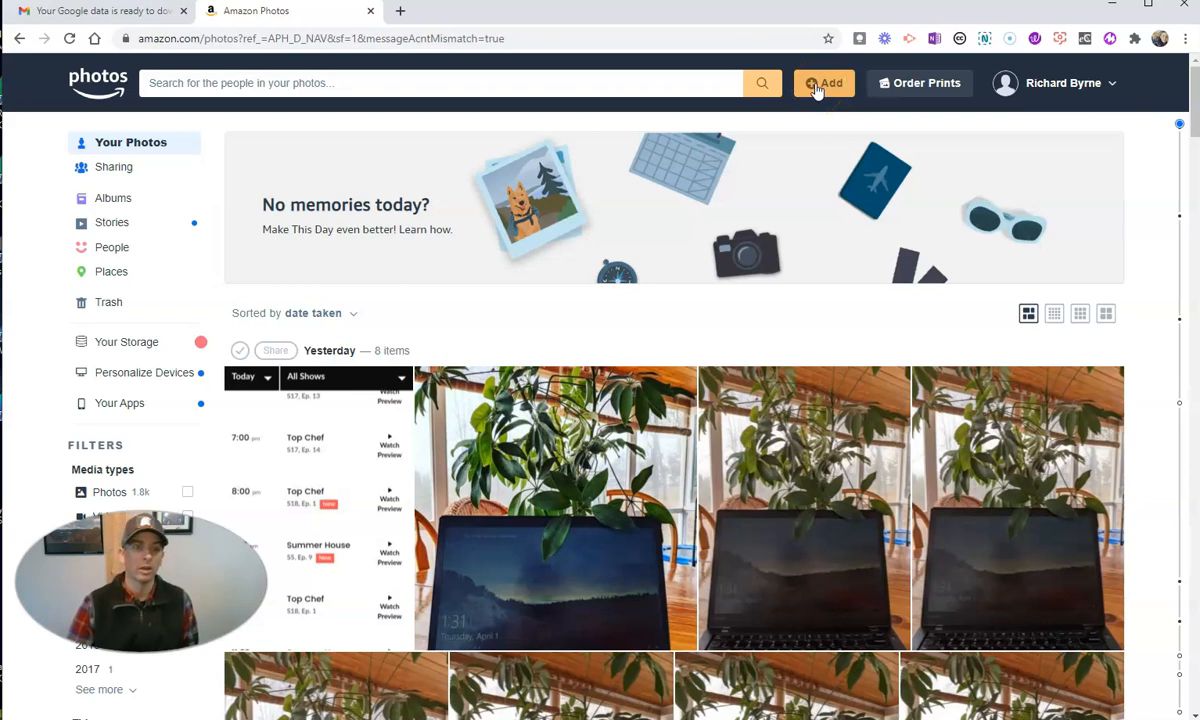
mouse_move(480, 96)
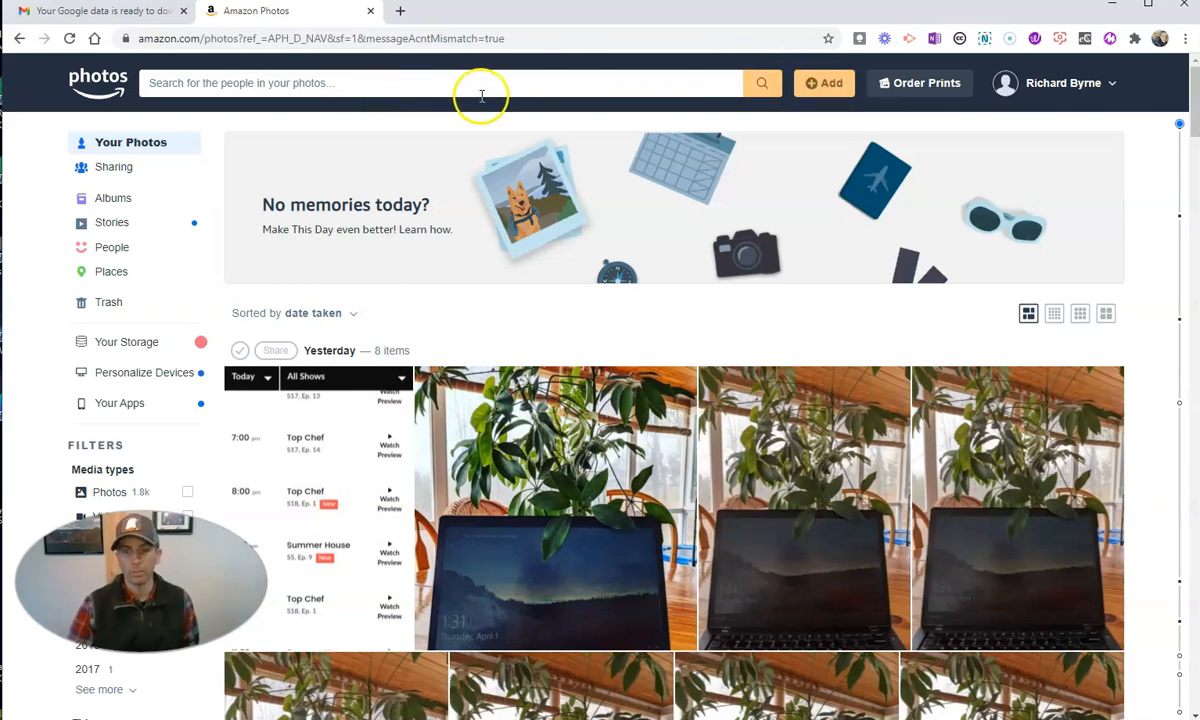
- Choose Add > Upload folder and select Pictures & Videos for Demos on the Desktop
left_click(824, 82)
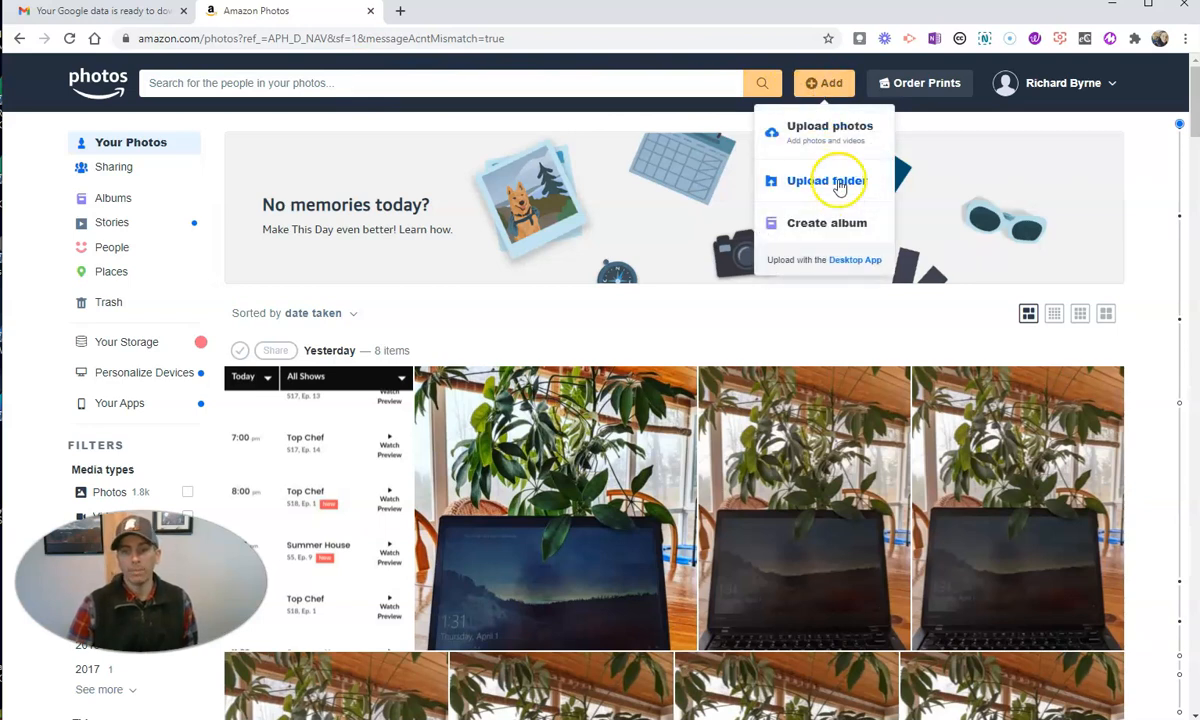
left_click(828, 180)
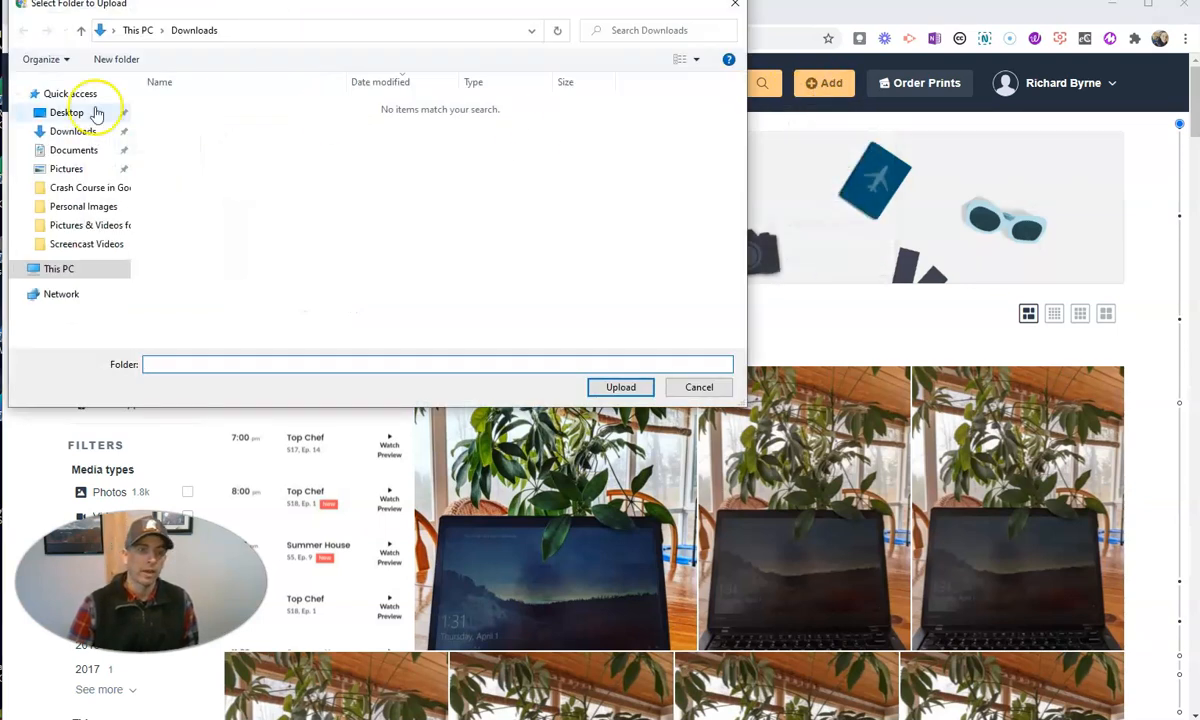
left_click(66, 112)
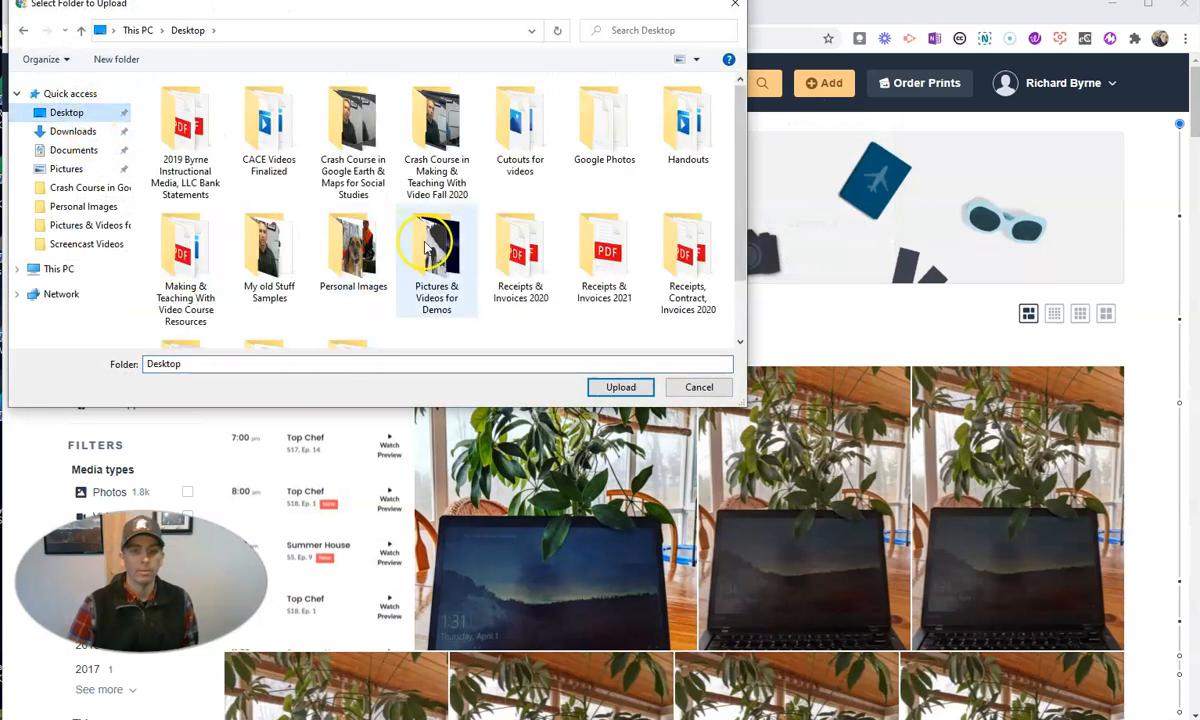
left_click(436, 244)
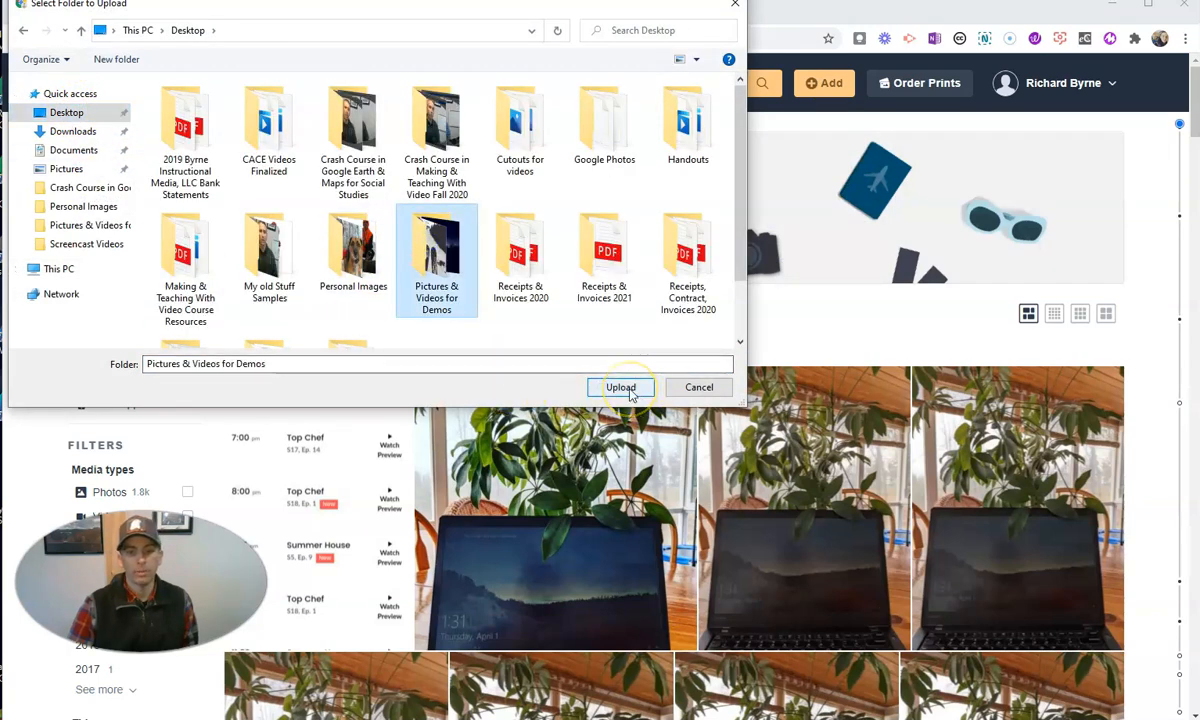
- Confirm the upload of all 37 files so it begins at file 1 of 37
left_click(620, 388)
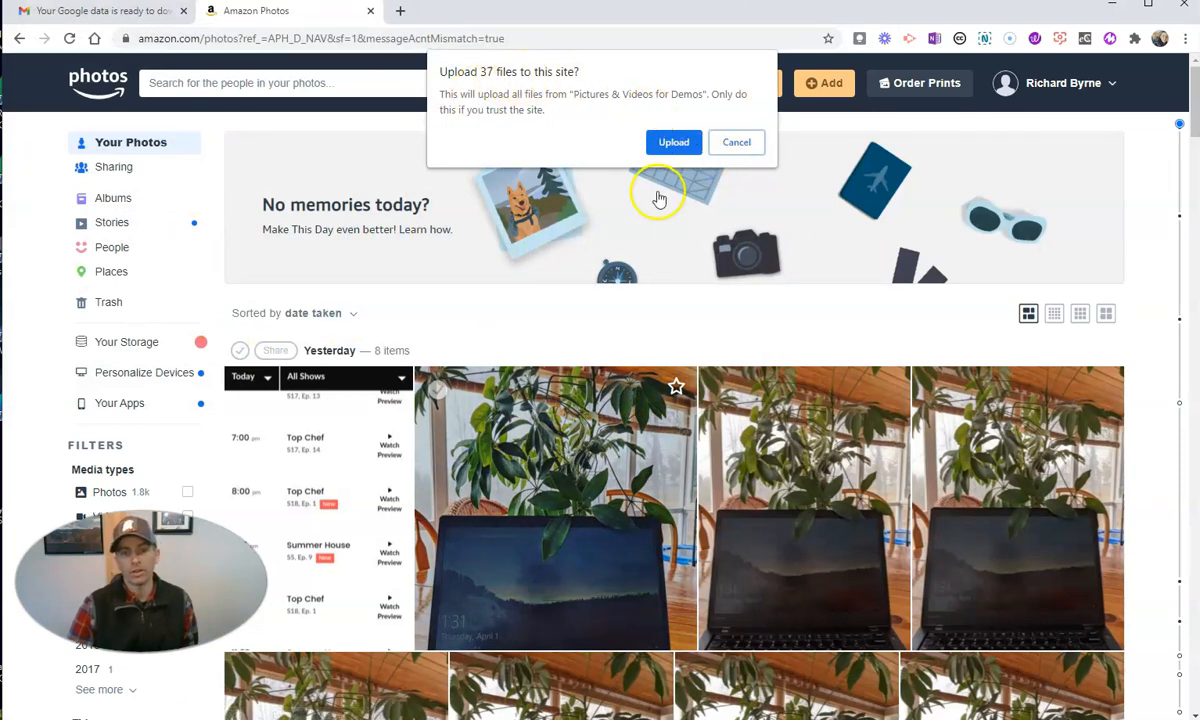
left_click(672, 140)
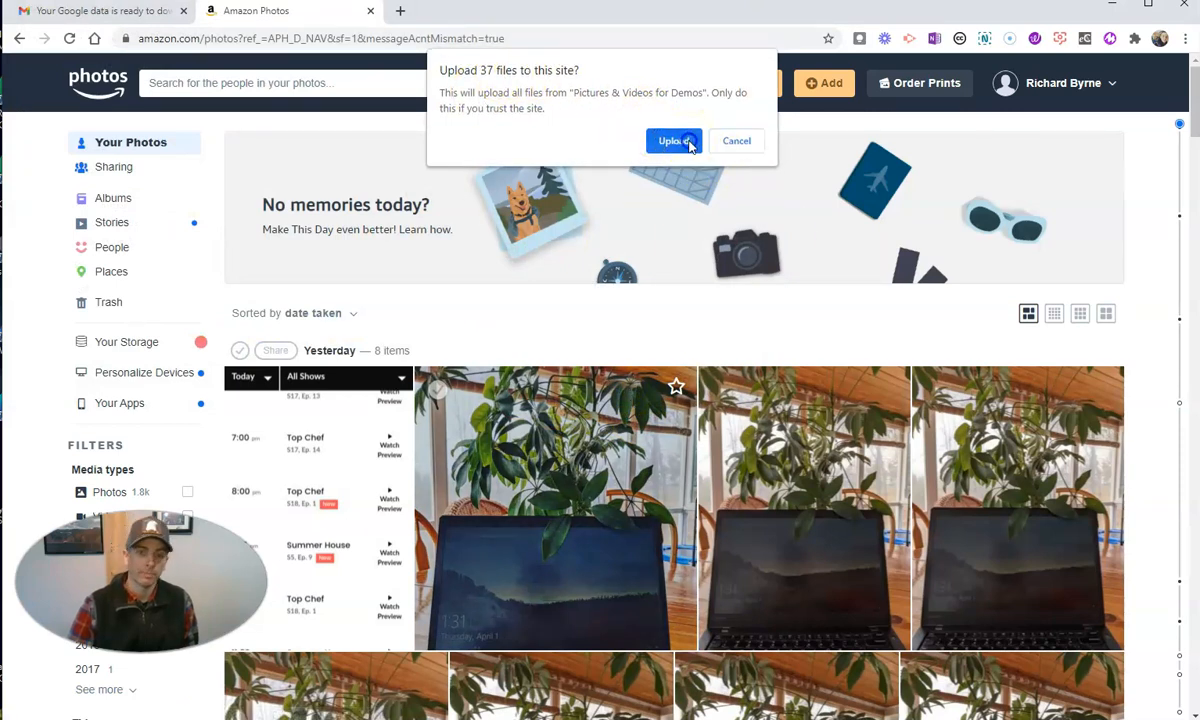
left_click(672, 140)
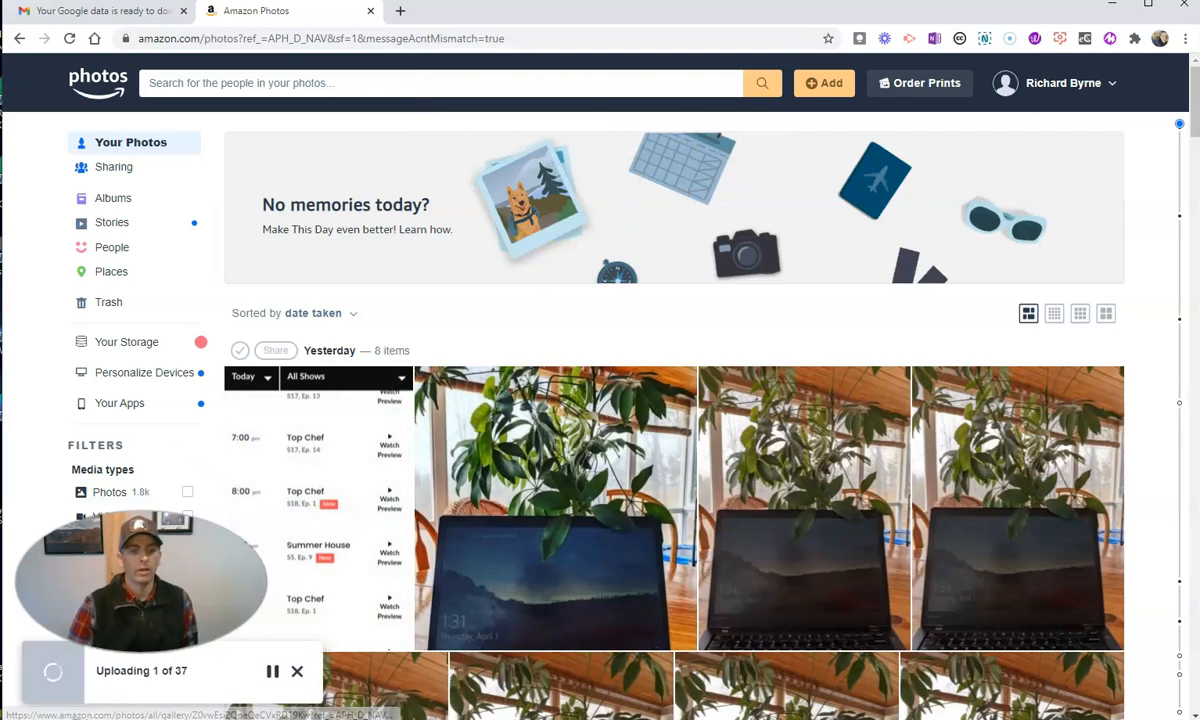